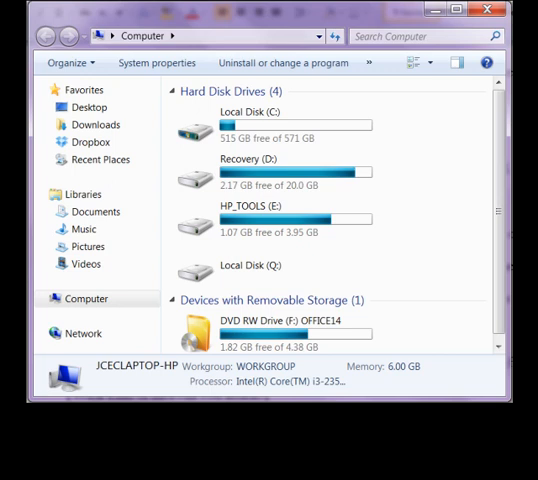
Open a new blank email message from the empty Hotmail inbox.
click(88, 211)
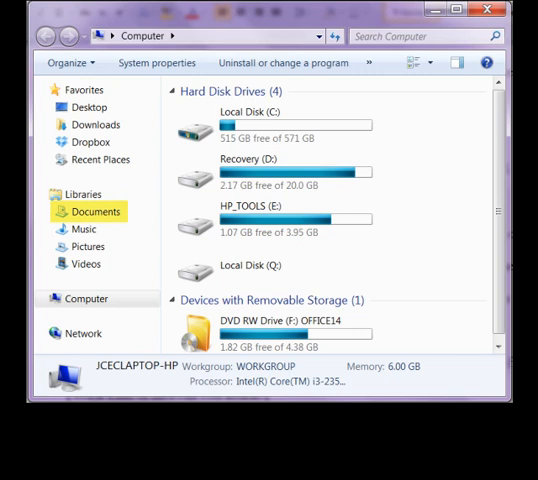
mouse_move(84, 246)
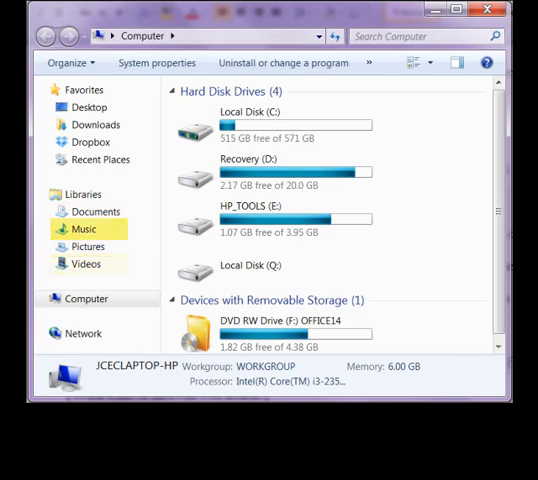
click(86, 264)
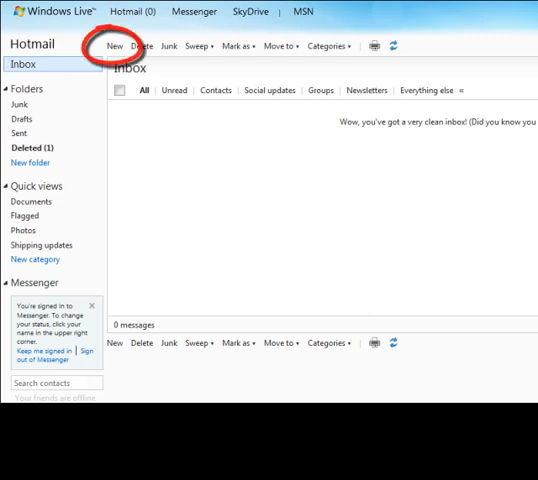
click(116, 45)
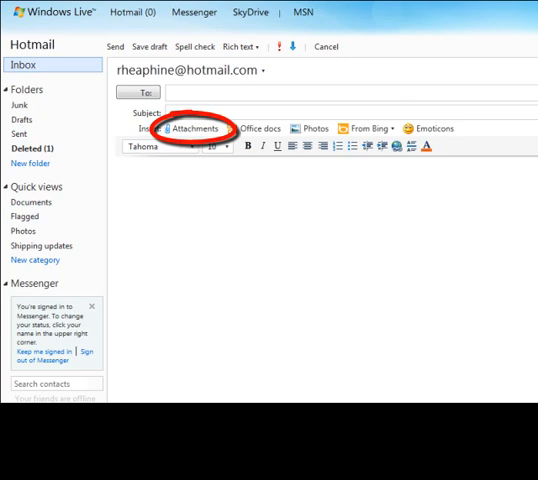
Attach Koala.jpg to the new message through Insert: Attachments.
click(191, 128)
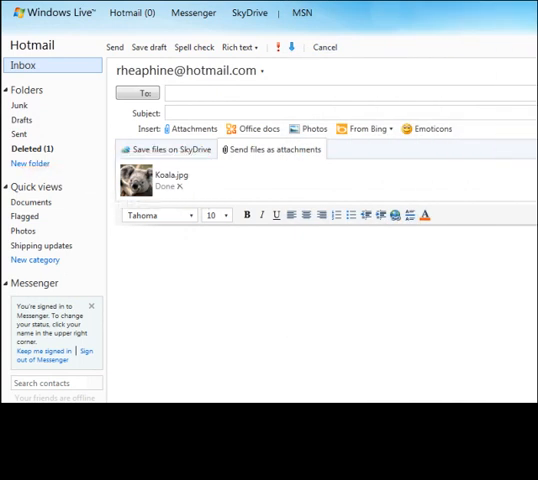
click(190, 129)
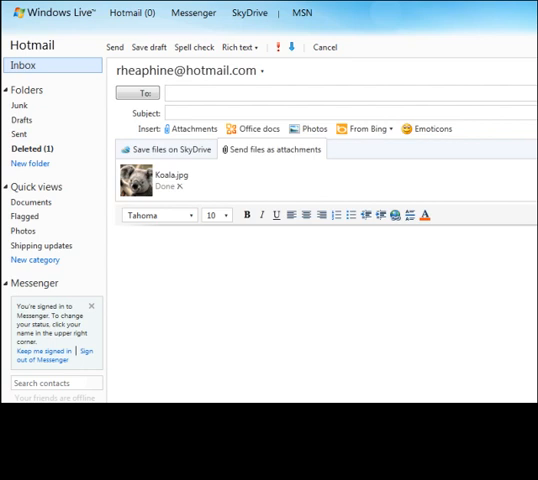
click(116, 47)
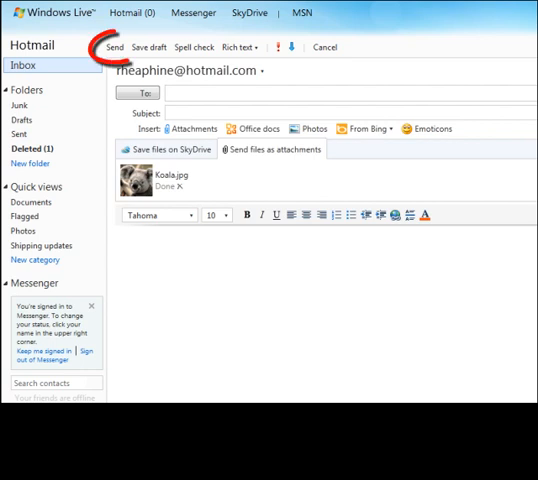